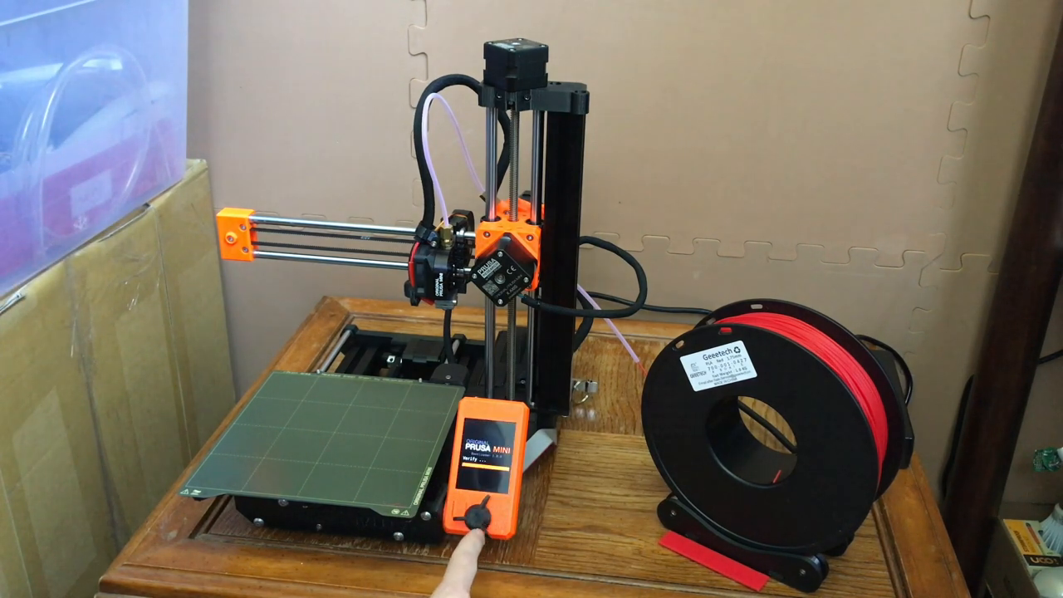
- Launch the Wizard from the Calibration menu and answer YES on its welcome screen
{"action": "left_click", "coordinate": [480, 506]}
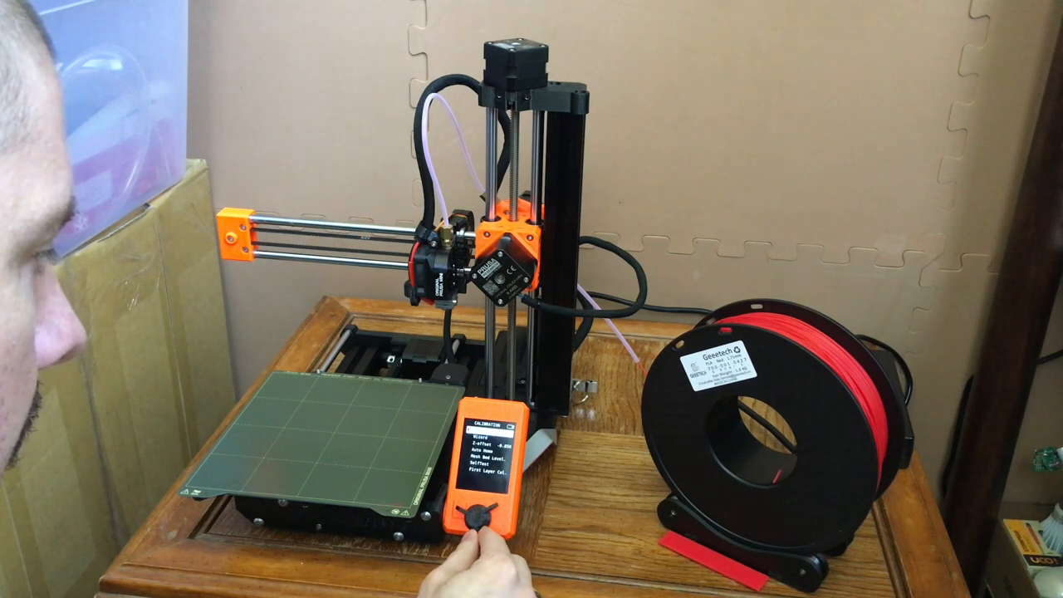
{"action": "left_click", "coordinate": [484, 519]}
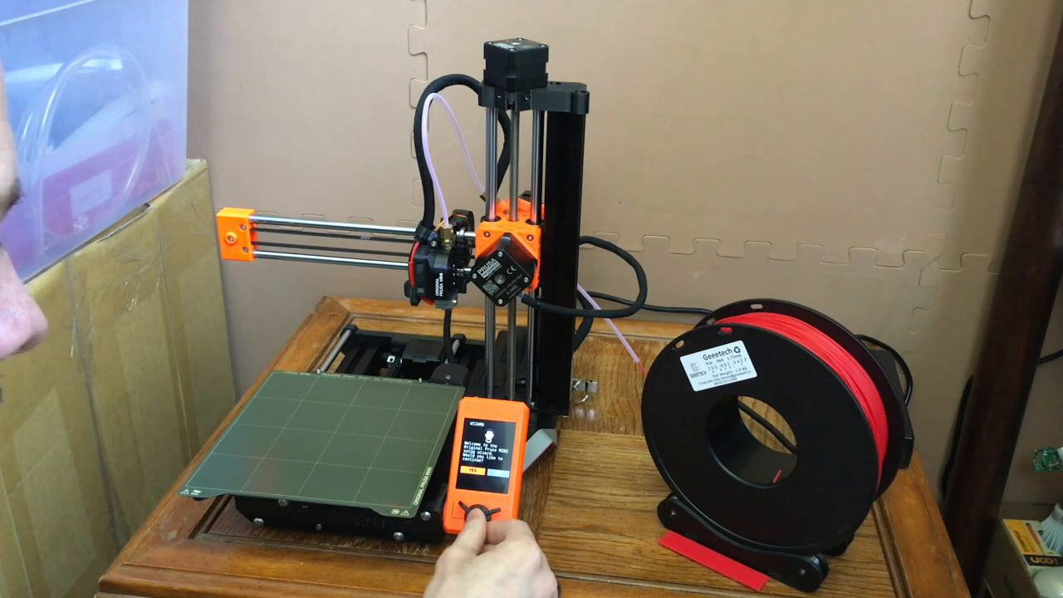
{"action": "left_click", "coordinate": [477, 494]}
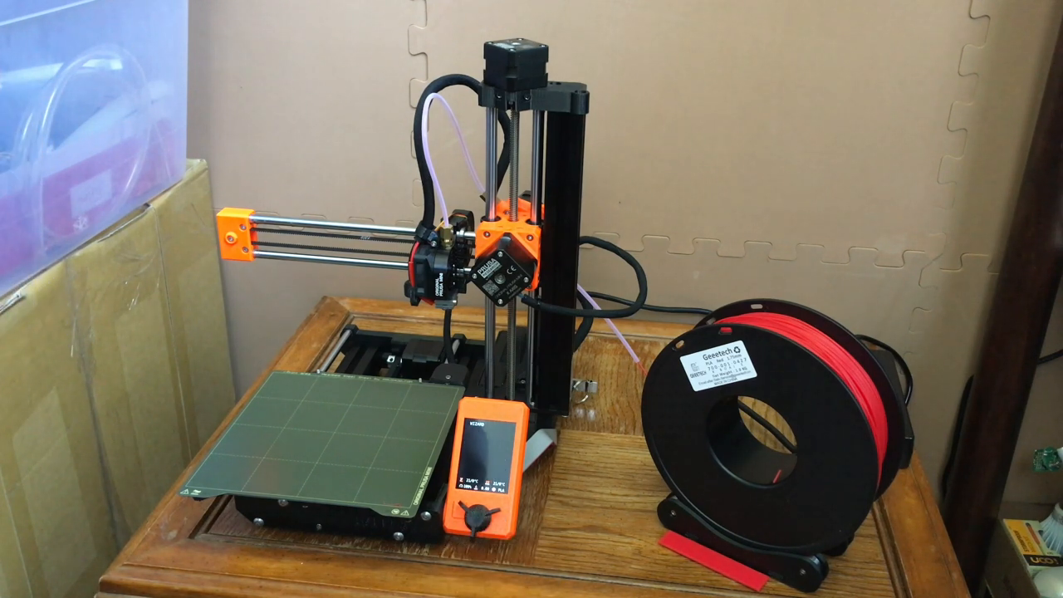